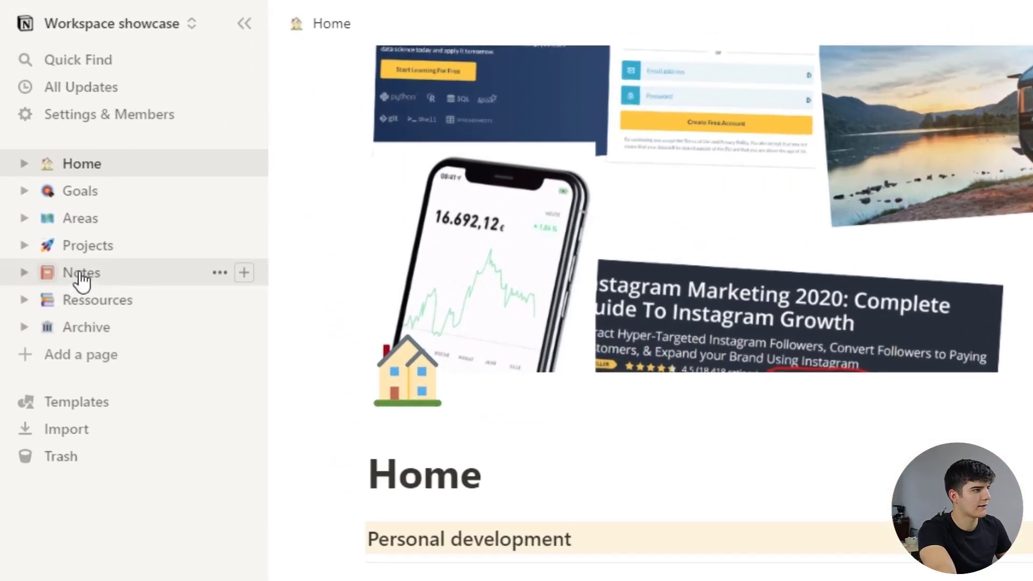
Open the Projects page from the left sidebar to show the board grouped by tag
click(86, 245)
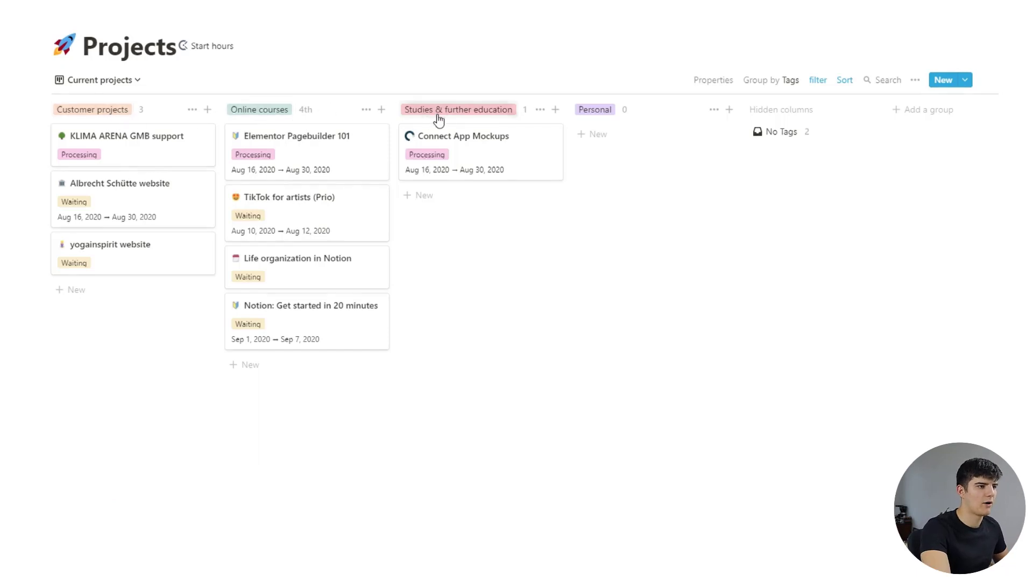
mouse_move(220, 170)
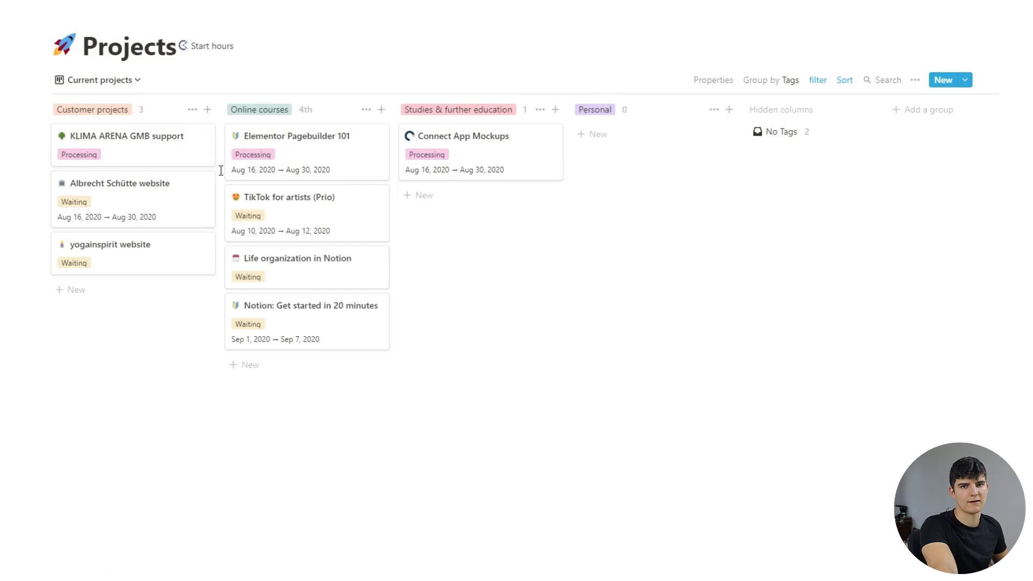
mouse_move(321, 157)
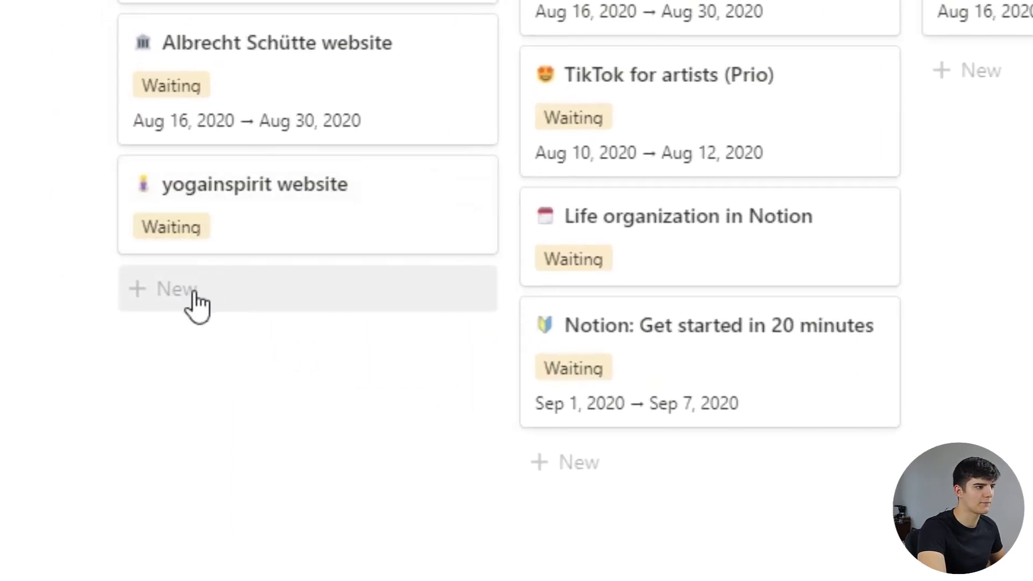
Create a new 'Test project' card under Customer projects and open its page
click(174, 289)
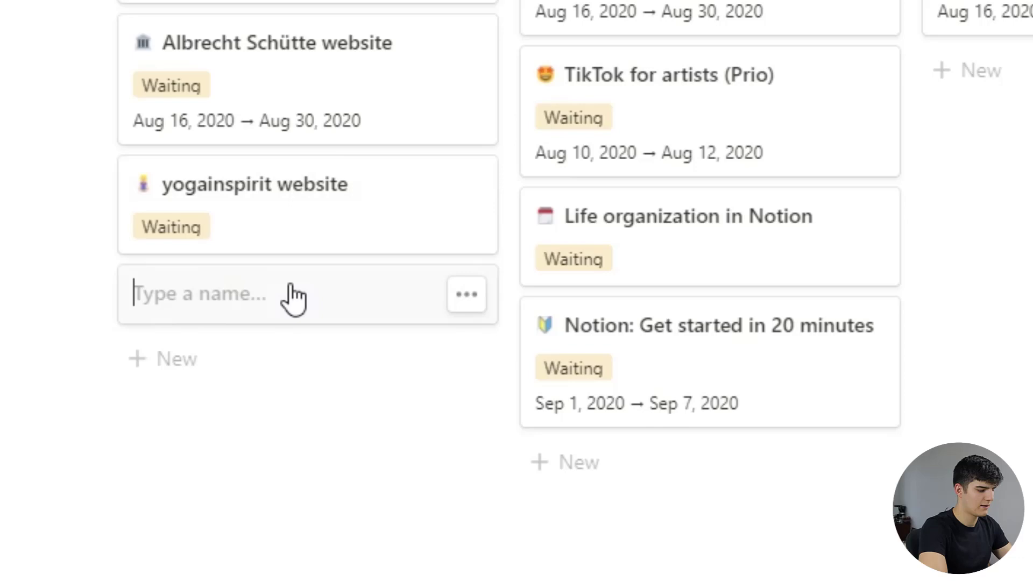
text(Test pr)
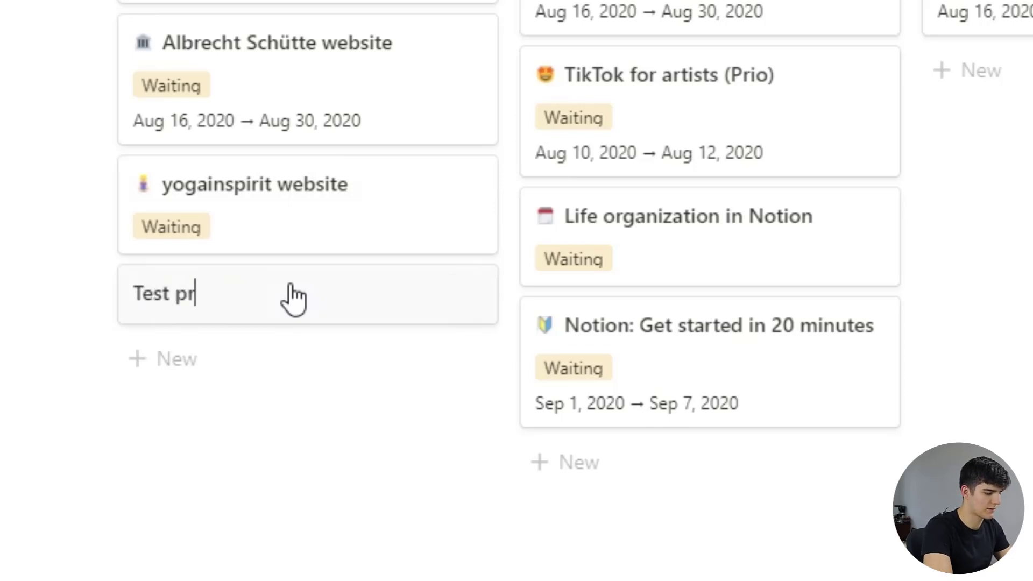
text(oje)
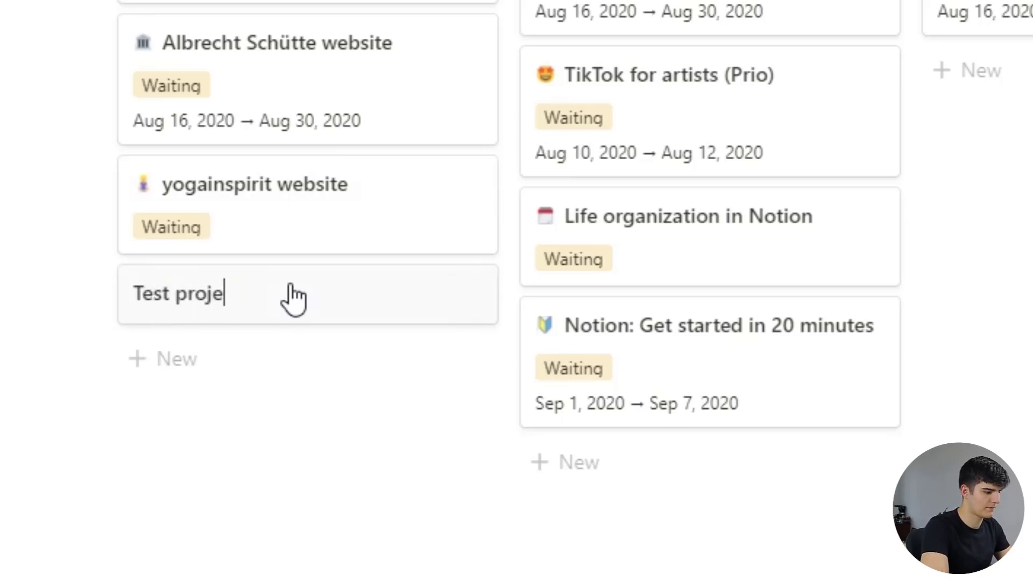
text(ct)
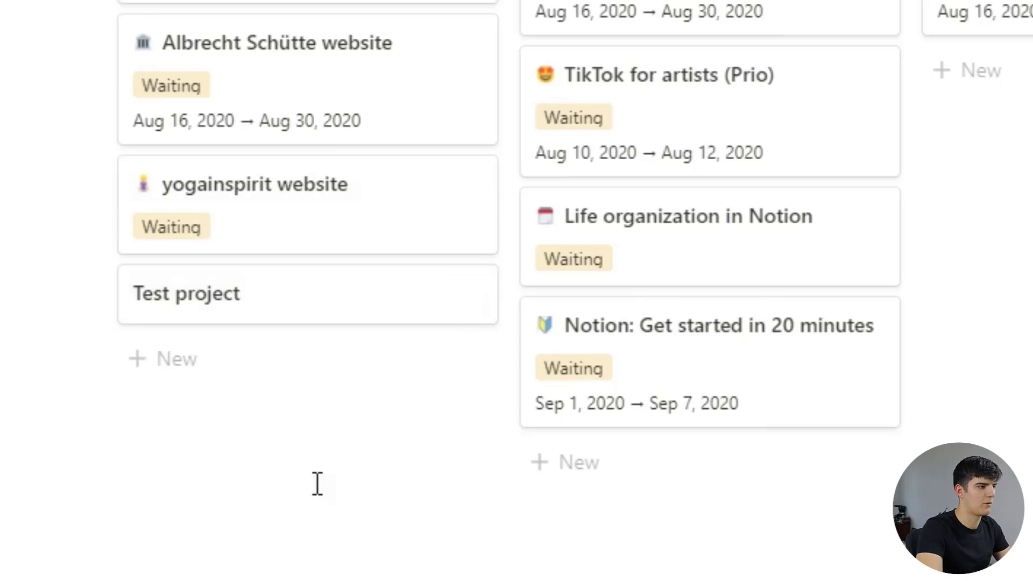
click(186, 292)
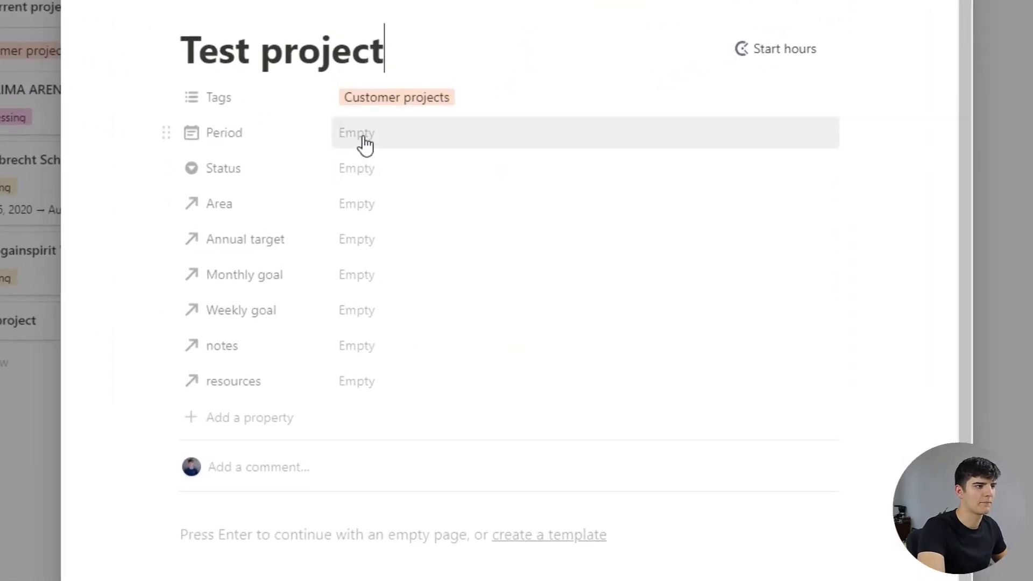
Add a Period date of Oct 7, 2020 to Test project, reloading after the error page
click(356, 132)
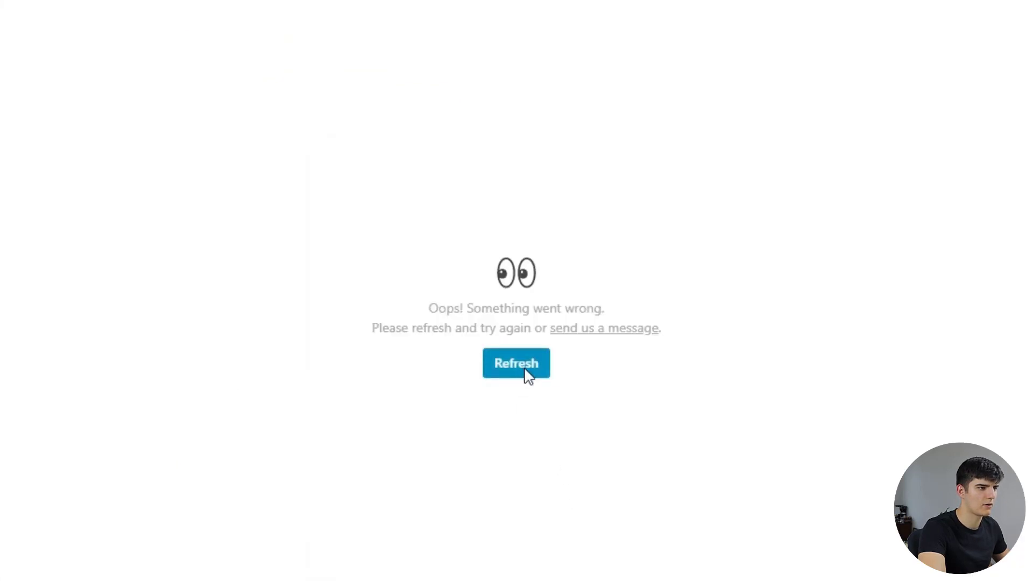
click(515, 362)
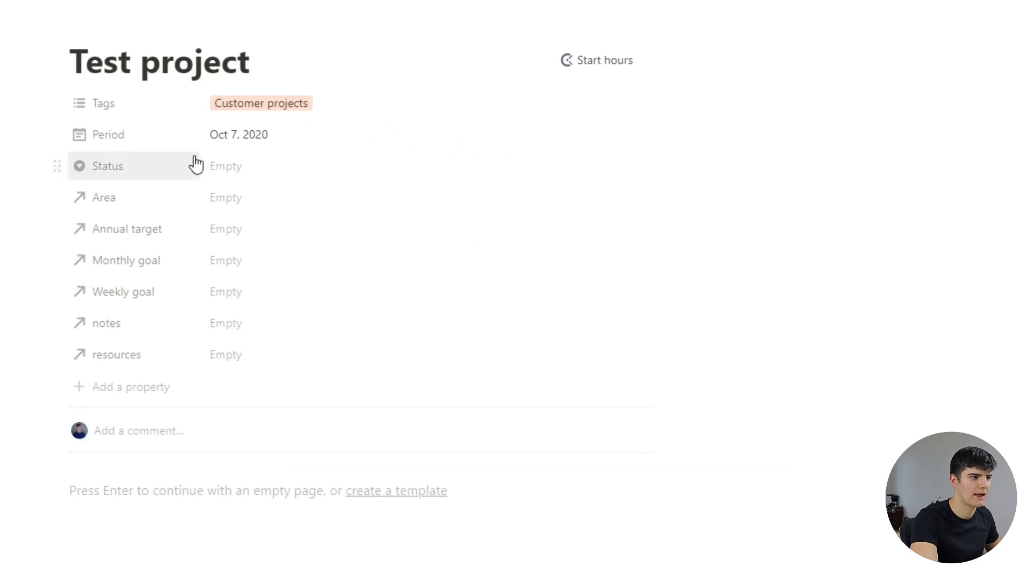
mouse_move(140, 135)
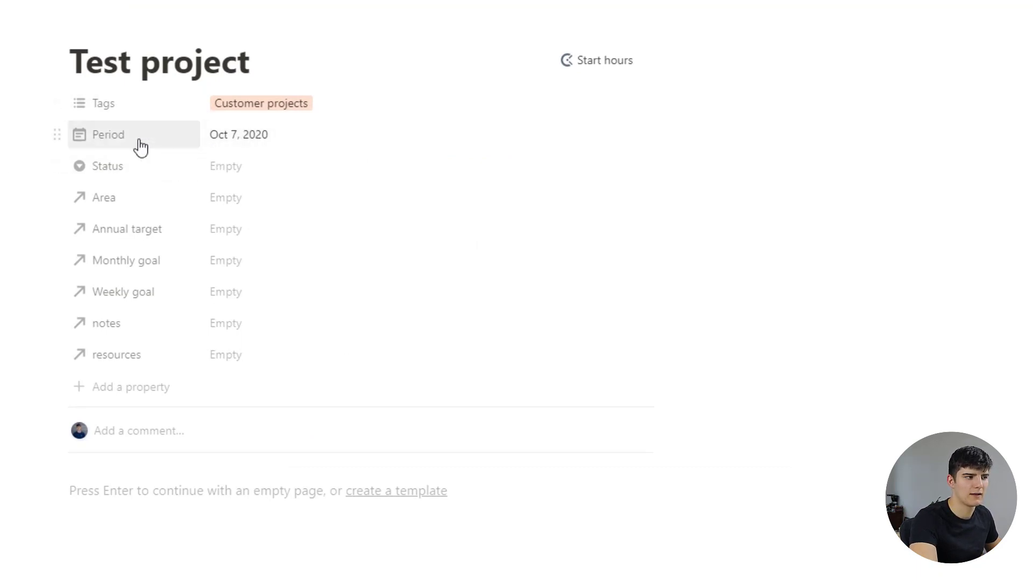
mouse_move(255, 134)
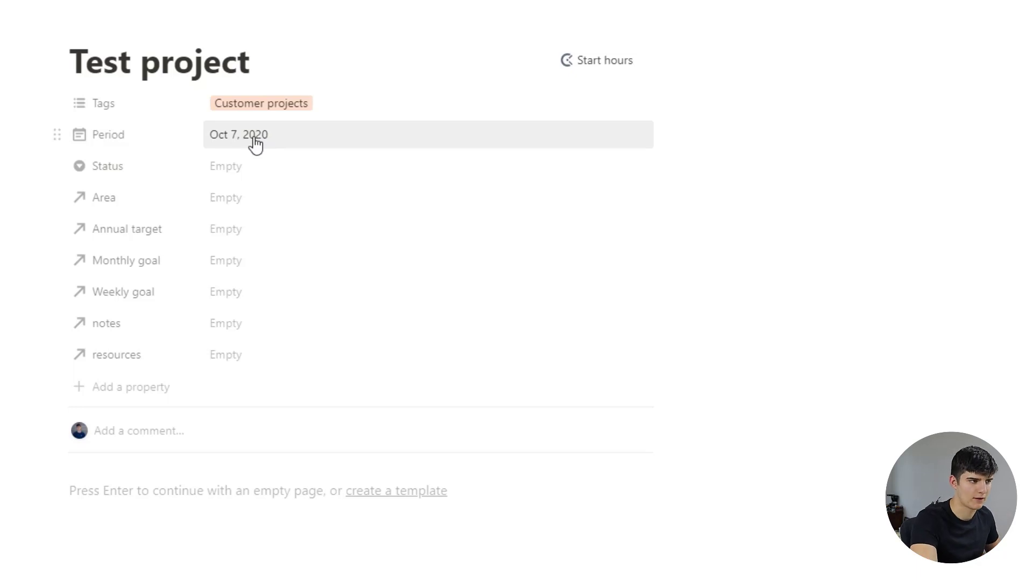
Extend Test project's Period with an end date of Oct 14, 2020
click(239, 135)
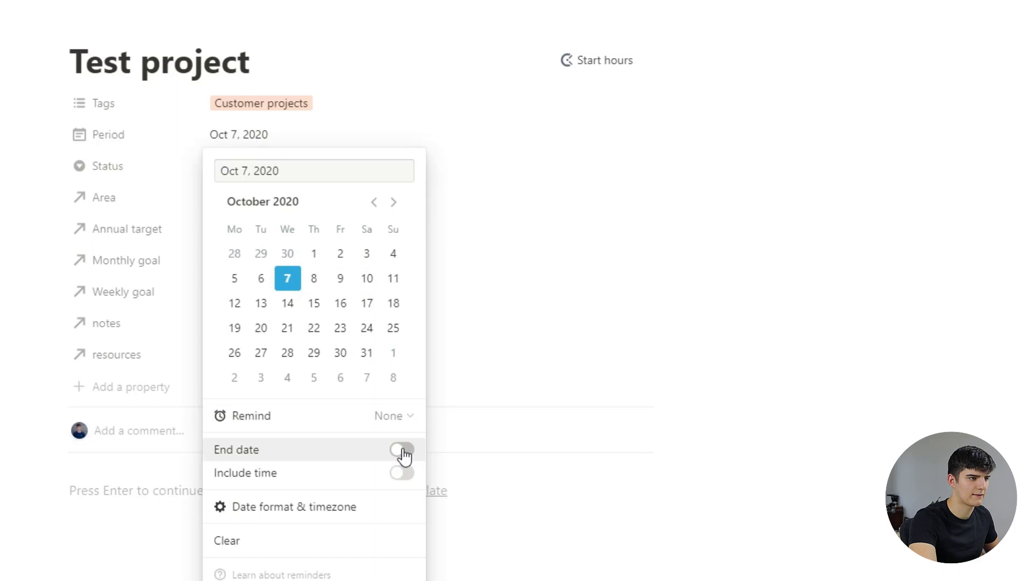
click(401, 450)
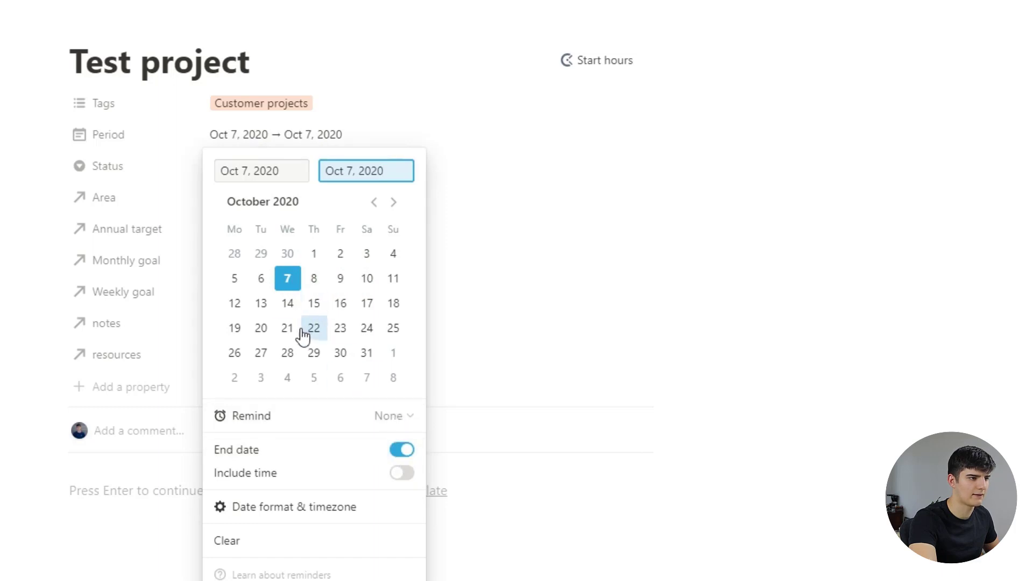
click(286, 303)
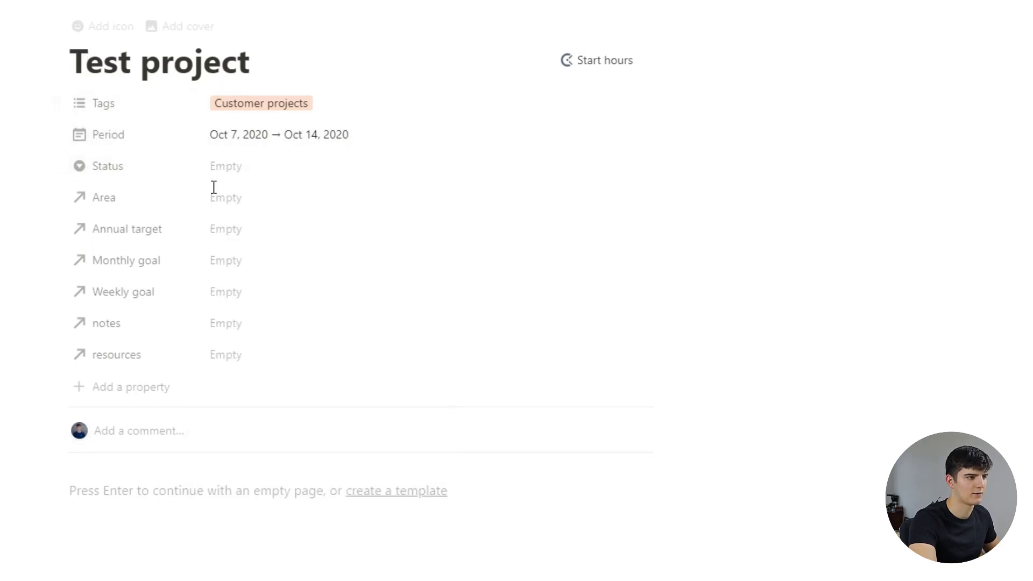
click(225, 166)
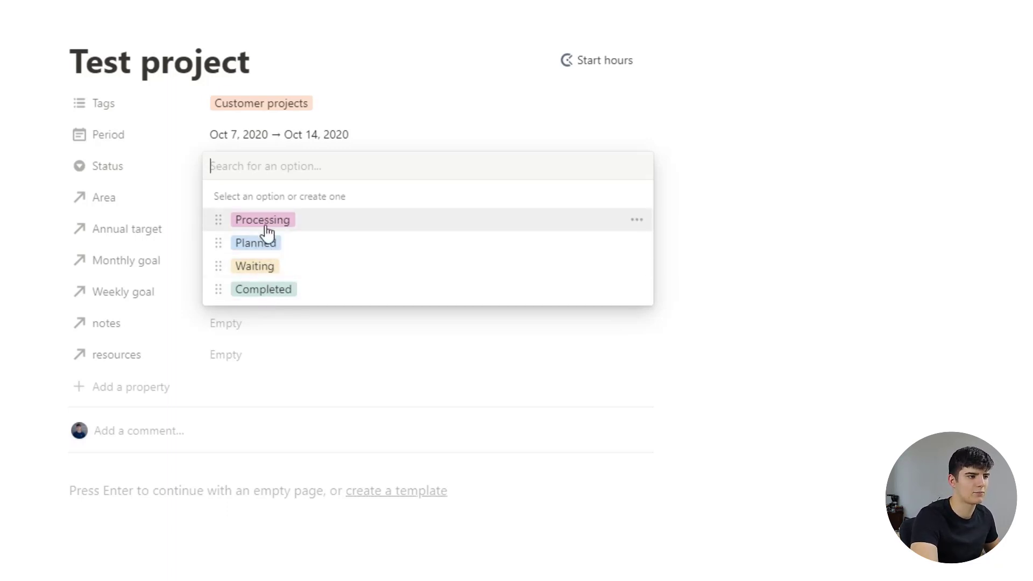
mouse_move(273, 297)
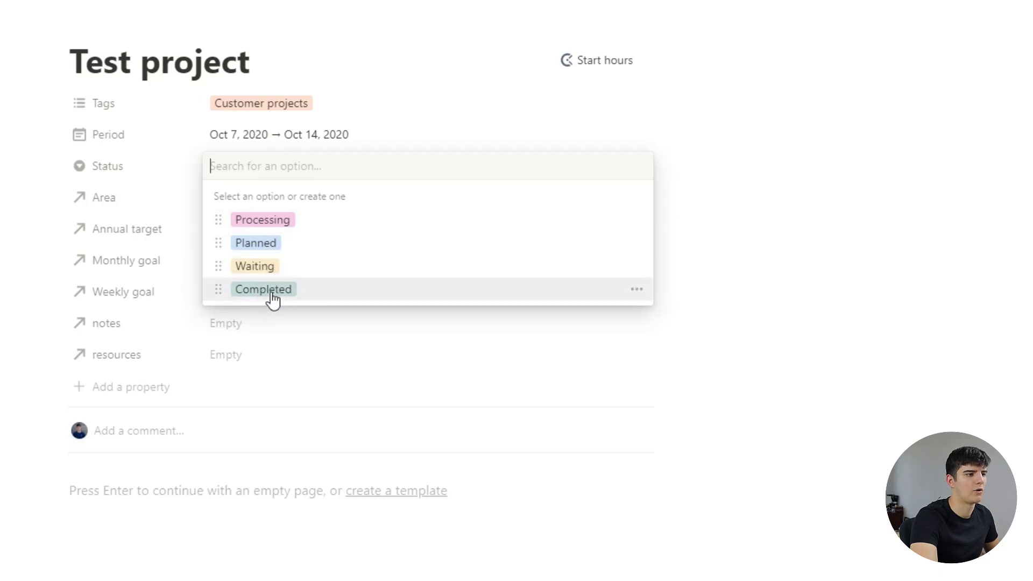
mouse_move(256, 242)
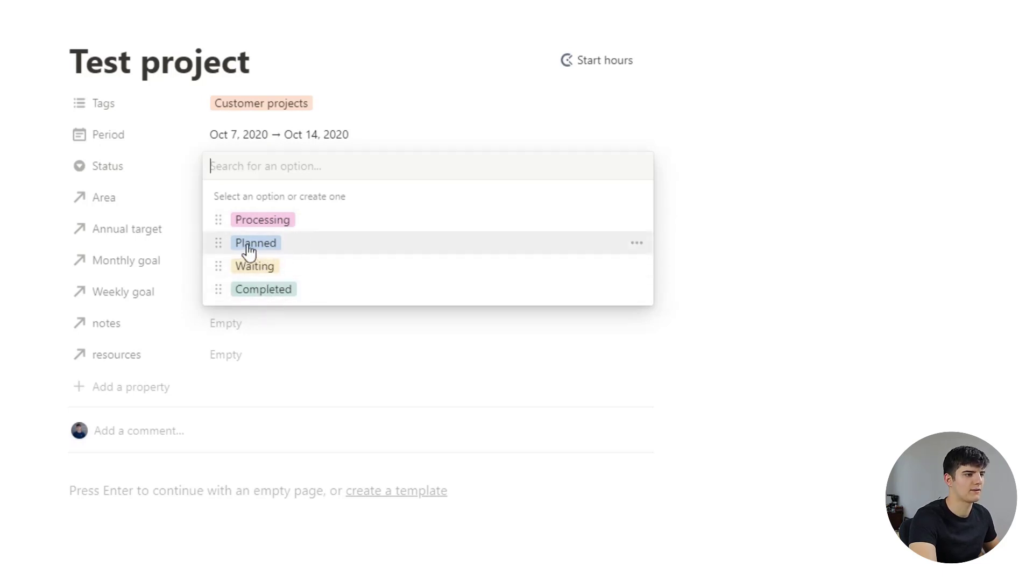
Choose Processing as Test project's Status
click(263, 219)
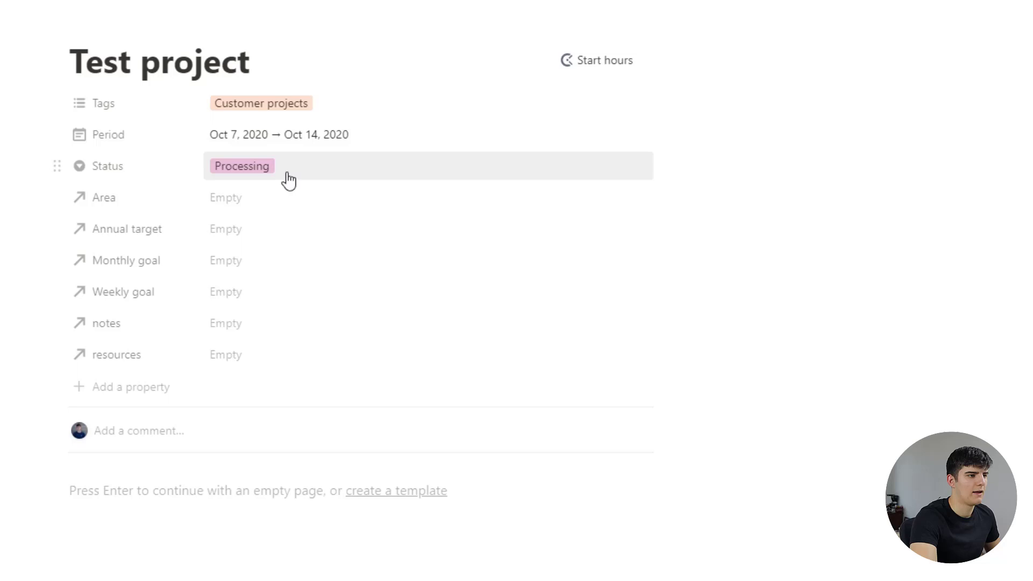
mouse_move(224, 228)
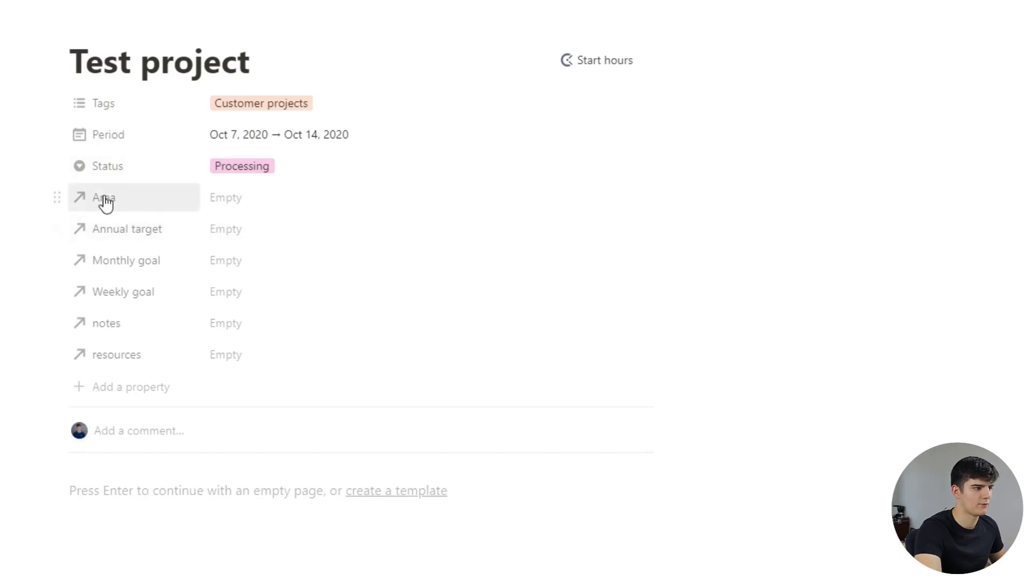
mouse_move(130, 206)
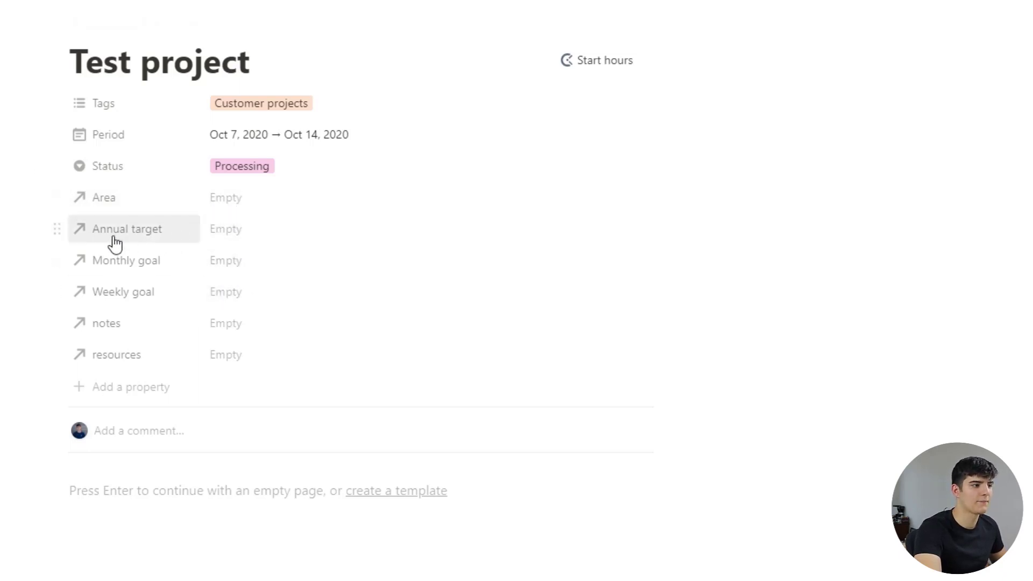
mouse_move(126, 259)
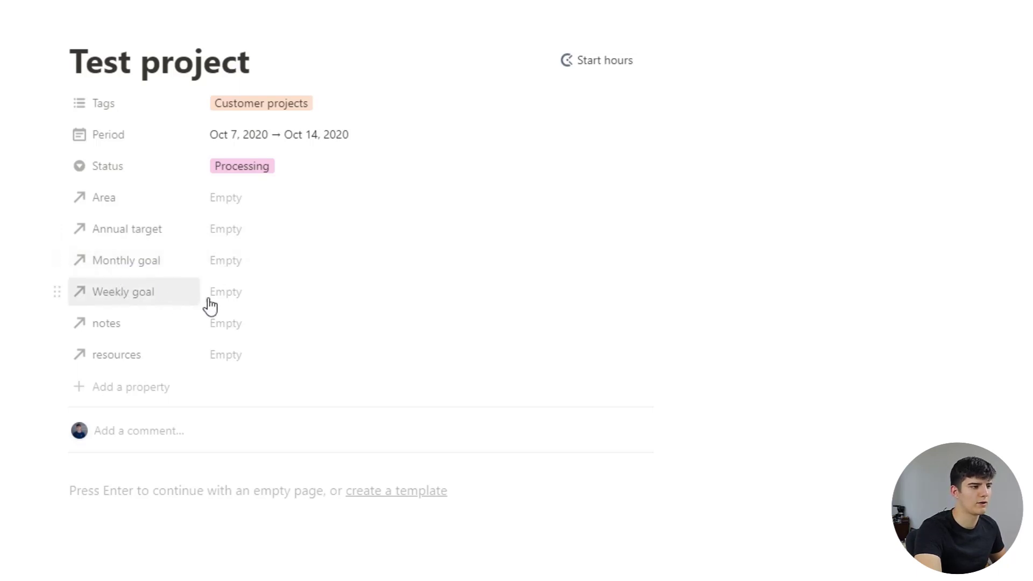
mouse_move(219, 329)
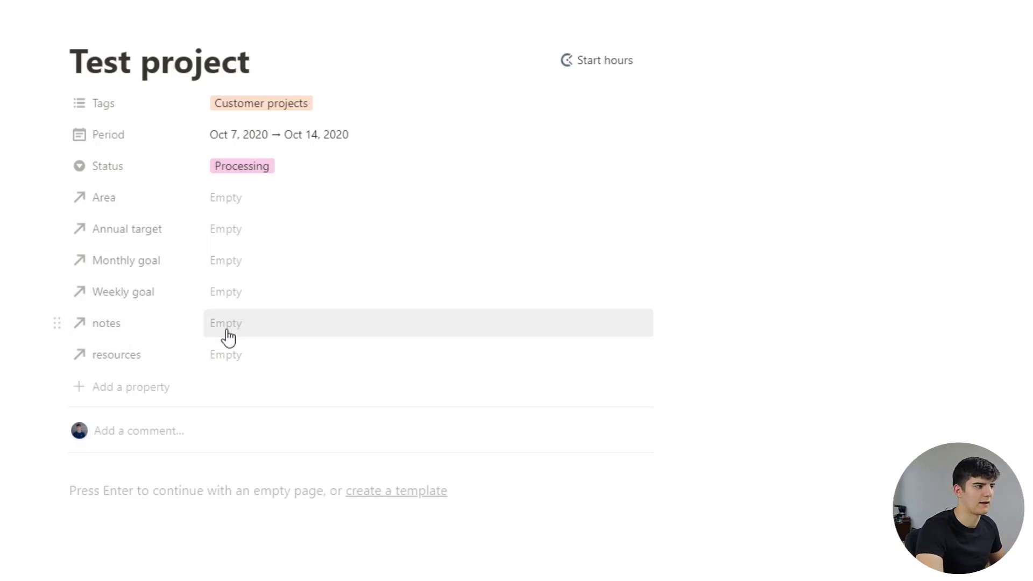
mouse_move(230, 354)
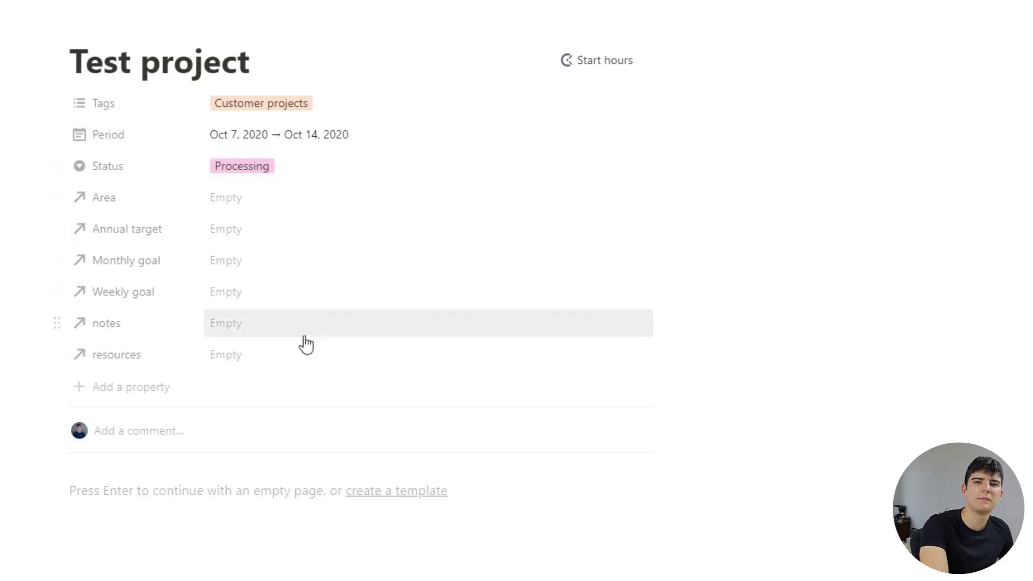
mouse_move(113, 118)
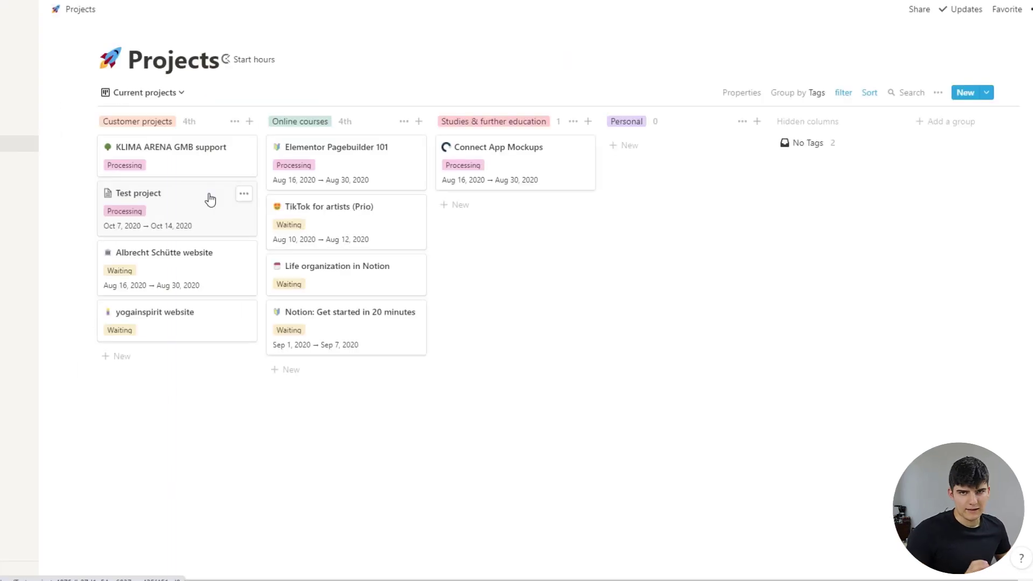
mouse_move(168, 298)
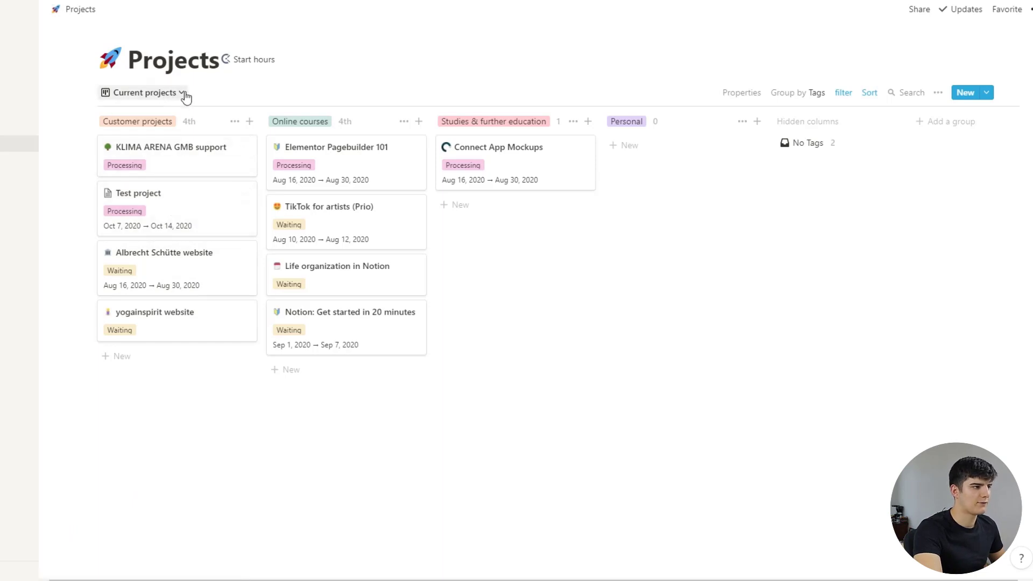
Show the Projects database's saved views from the Current projects dropdown
click(144, 92)
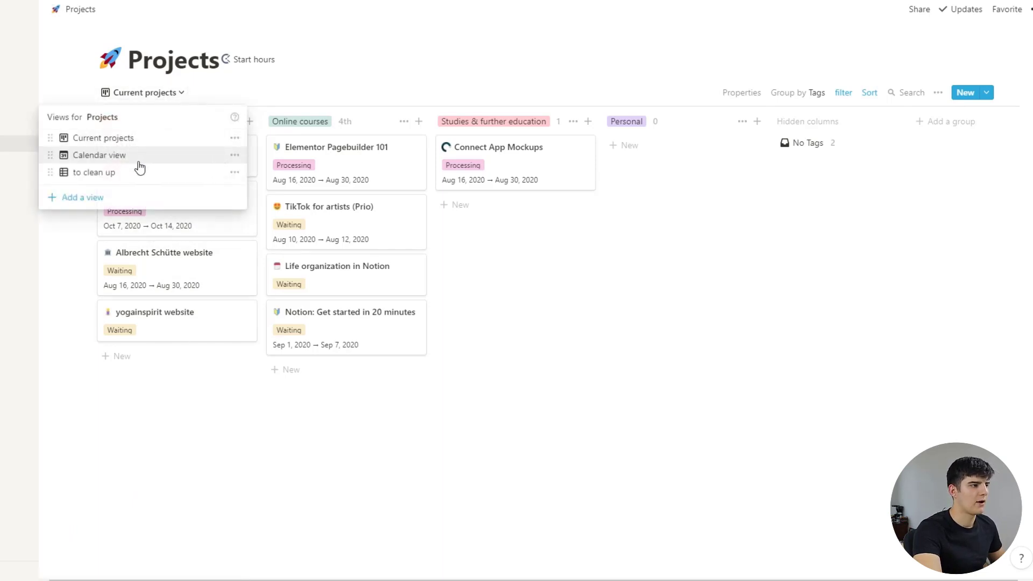
Switch Projects to Calendar view and browse October 2020 with Test project spanning Oct 7–14
click(99, 155)
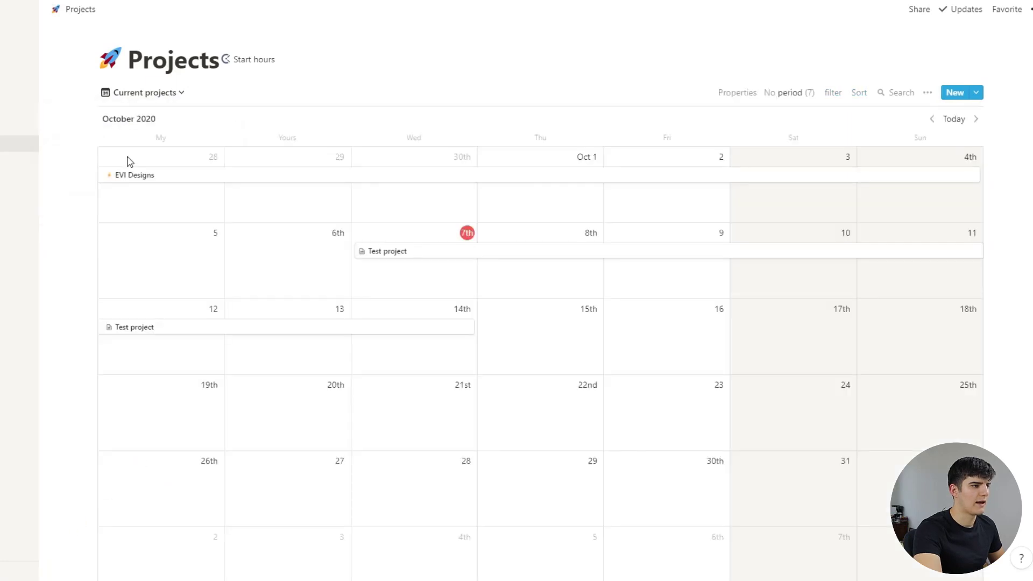
scroll(down, 3)
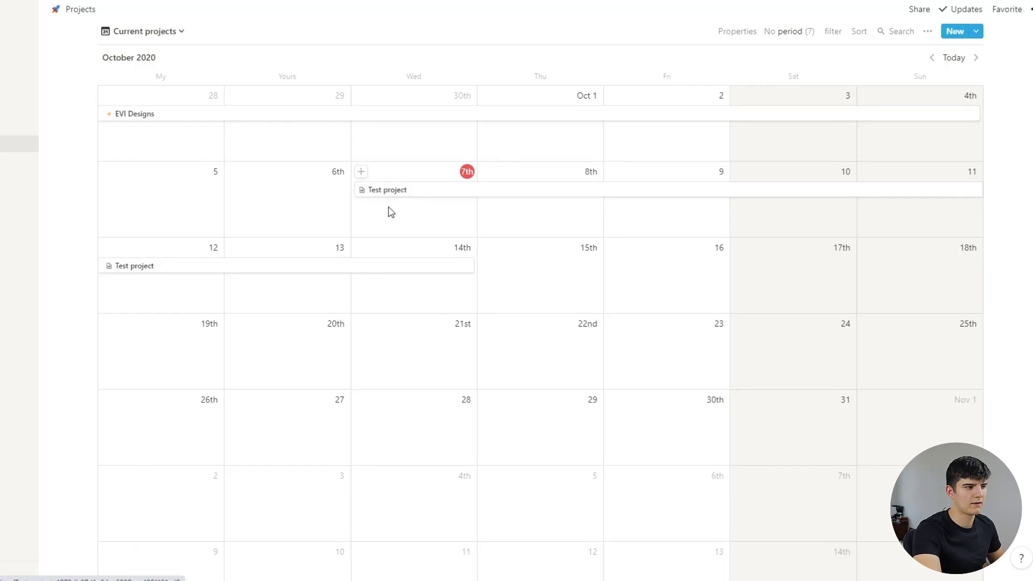
mouse_move(395, 198)
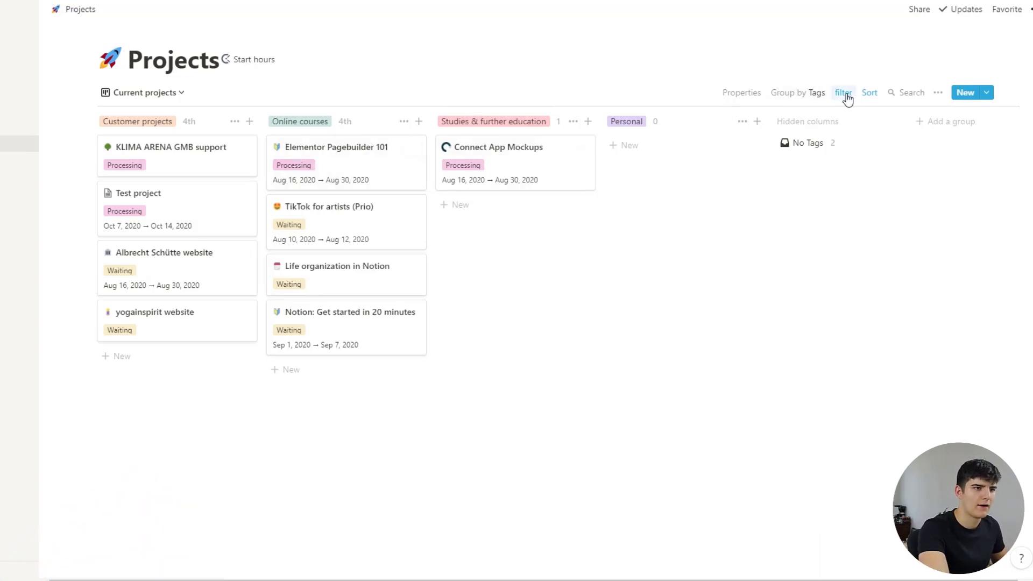
Open the TikTok for artists (Prio) card from the Online courses column
click(869, 93)
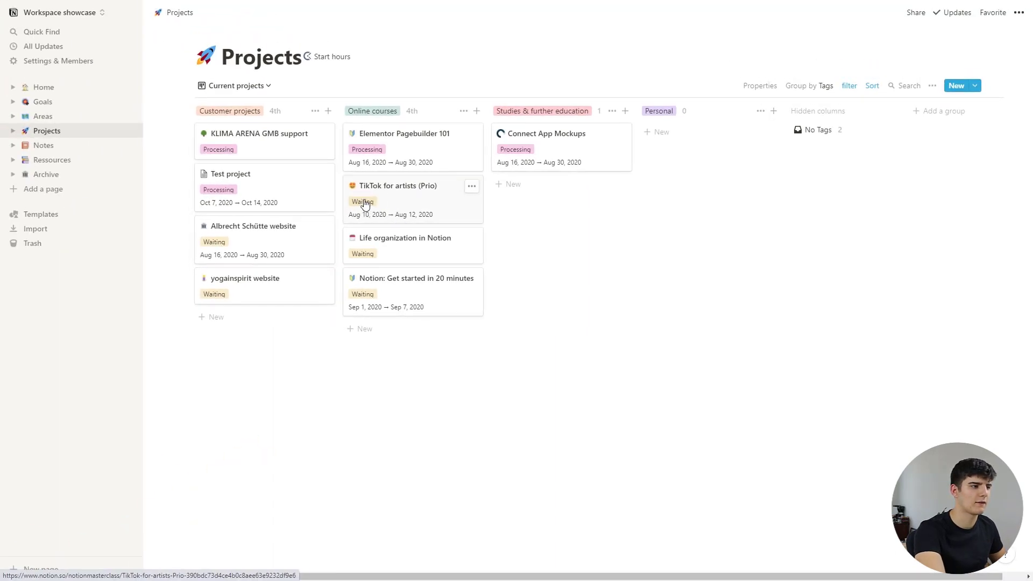
click(396, 185)
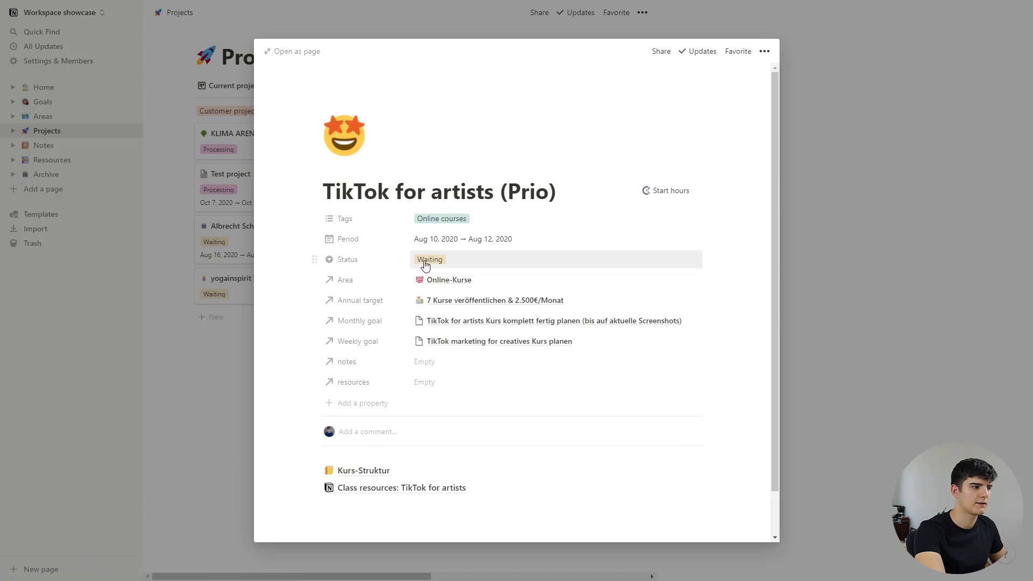
Change TikTok for artists (Prio) status from Waiting to Planned and return to the board
click(429, 259)
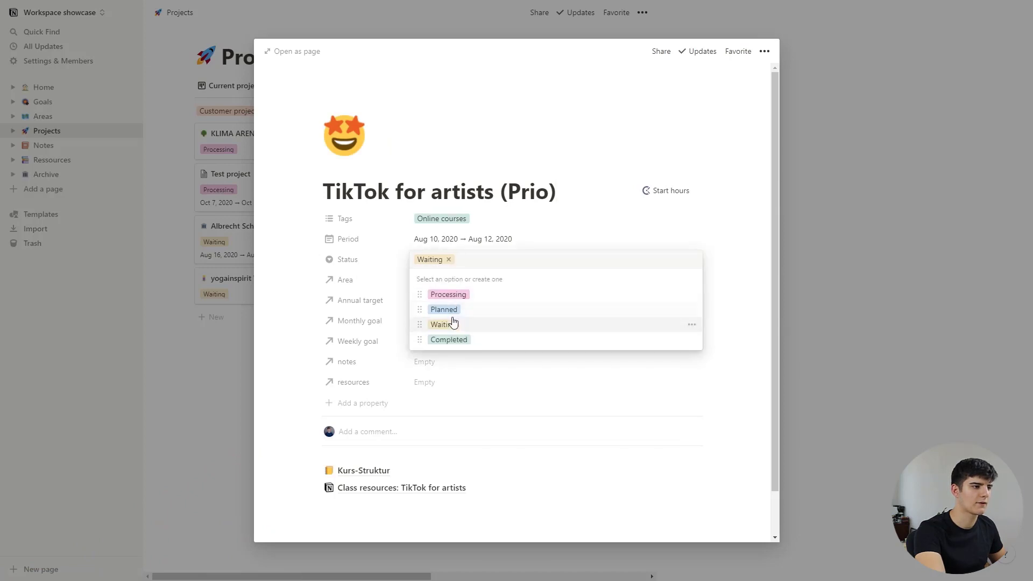
mouse_move(443, 309)
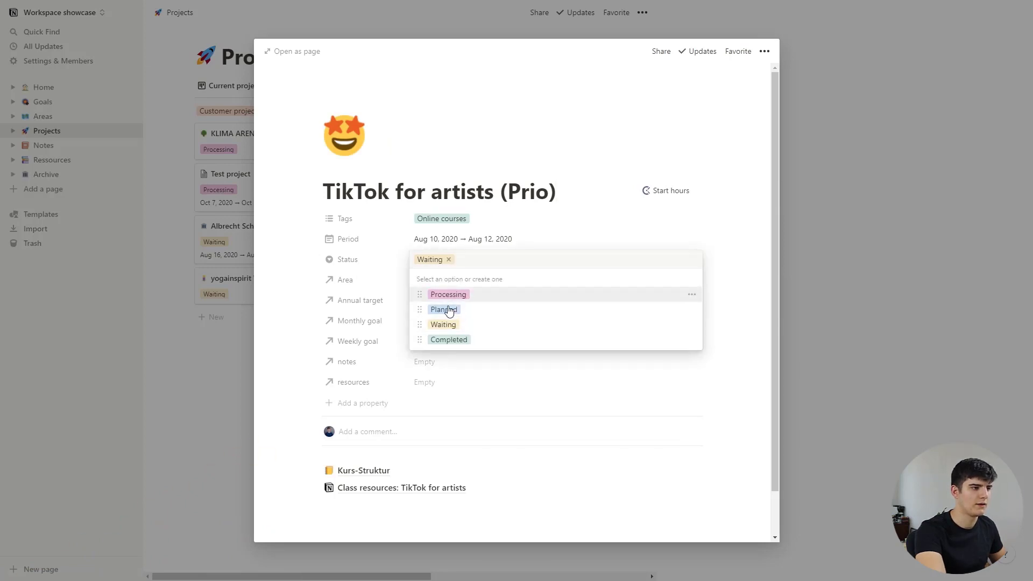
click(443, 309)
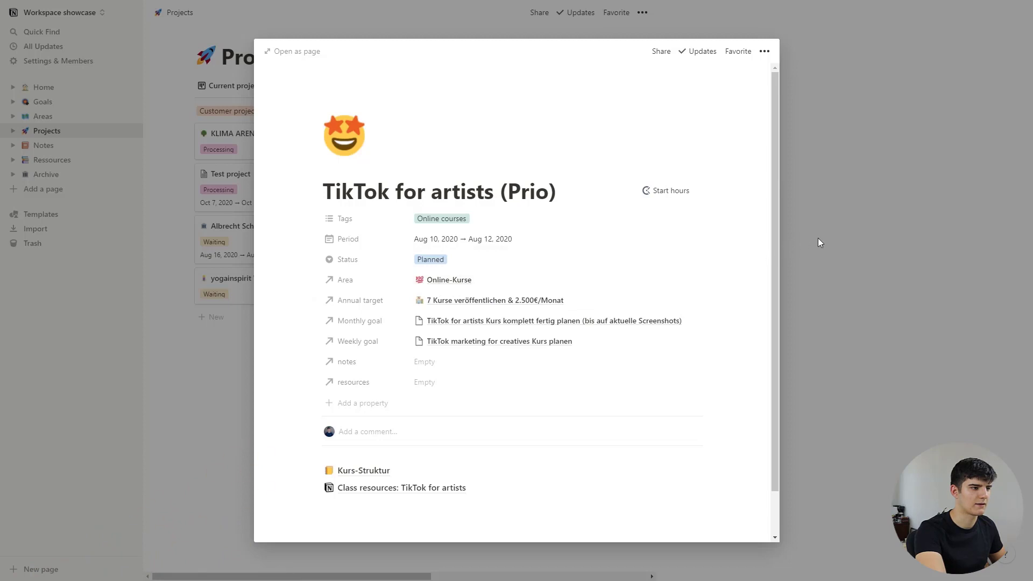
click(820, 242)
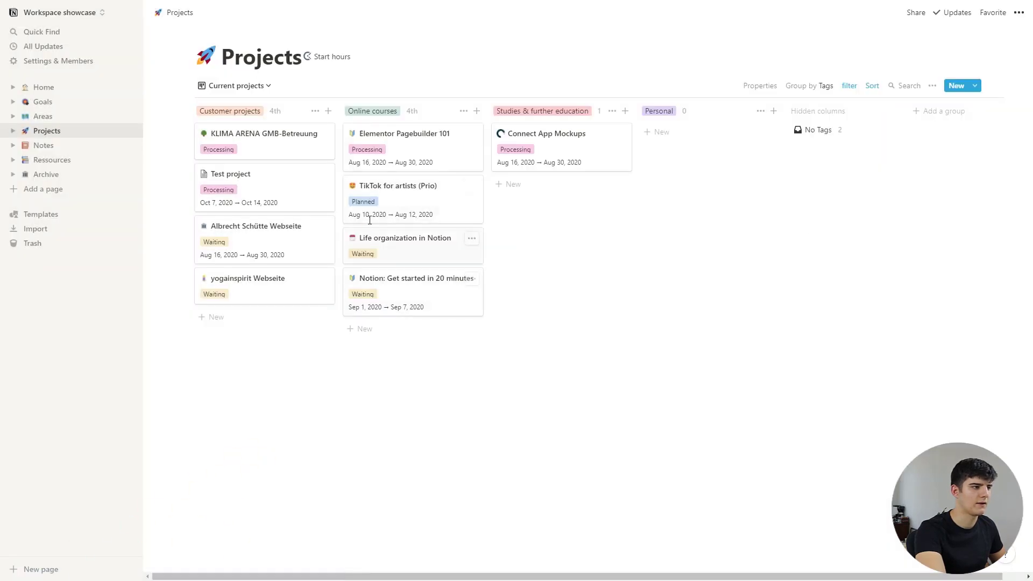
mouse_move(357, 166)
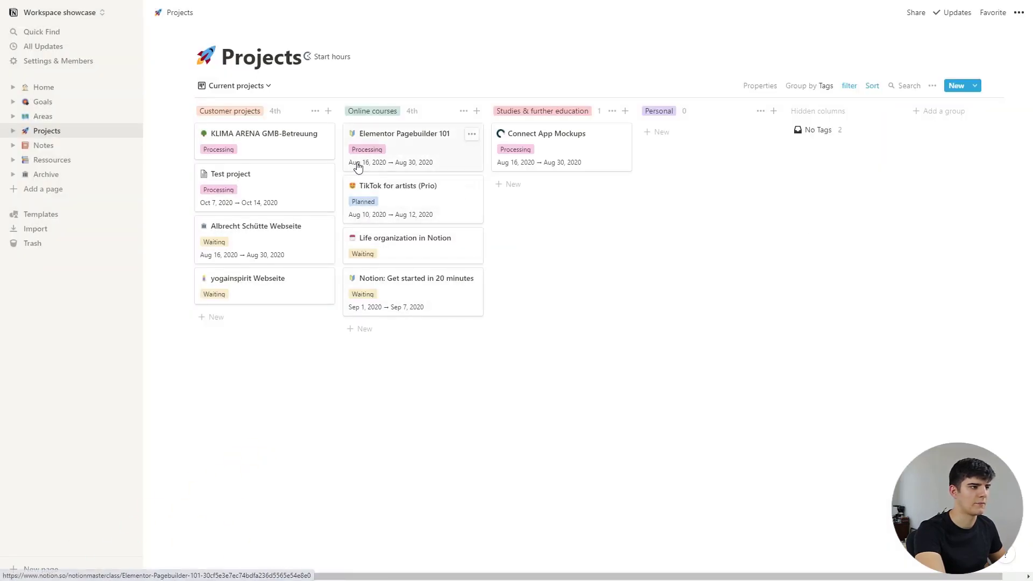
mouse_move(377, 198)
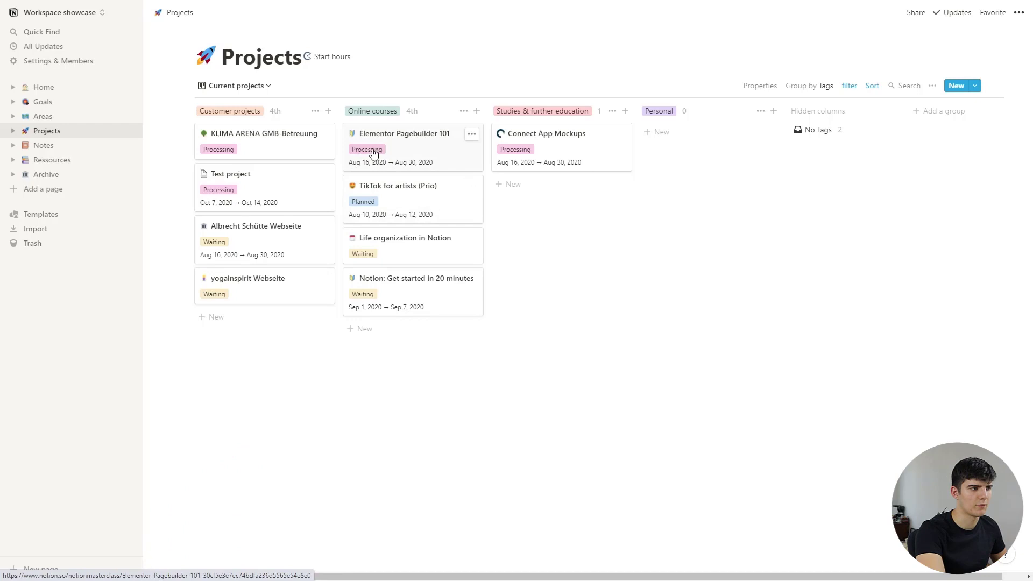
mouse_move(350, 187)
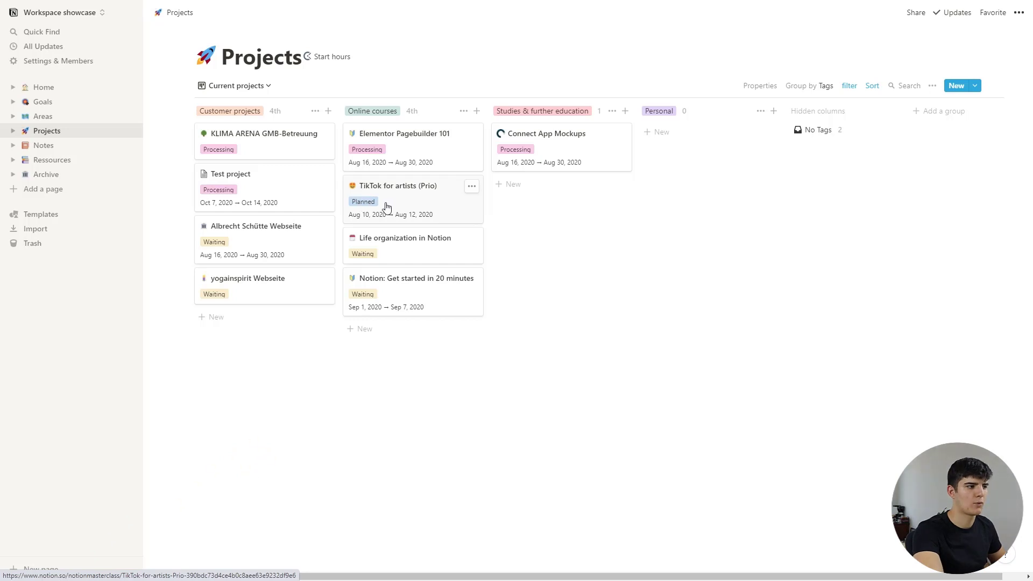
mouse_move(381, 207)
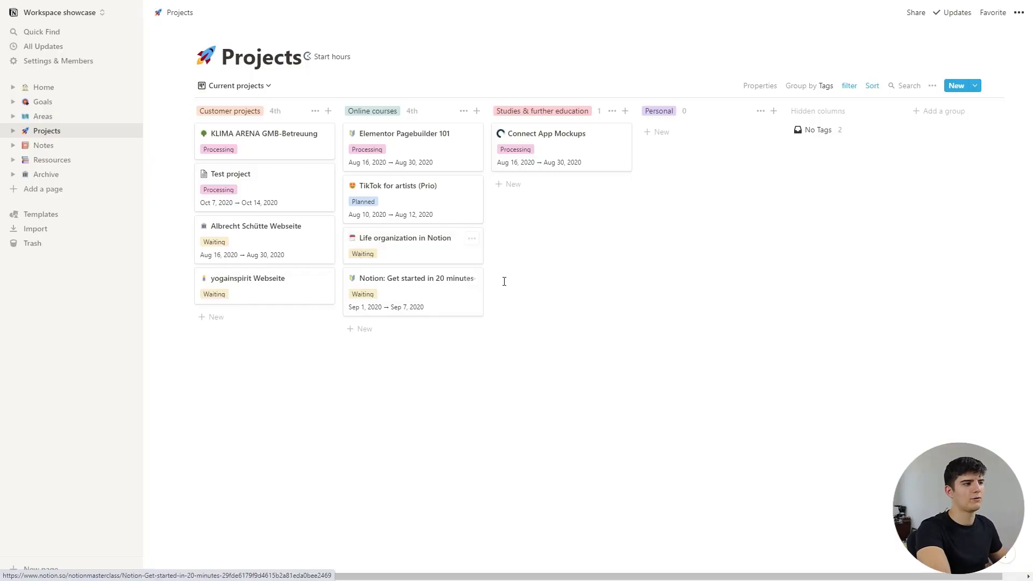
click(235, 86)
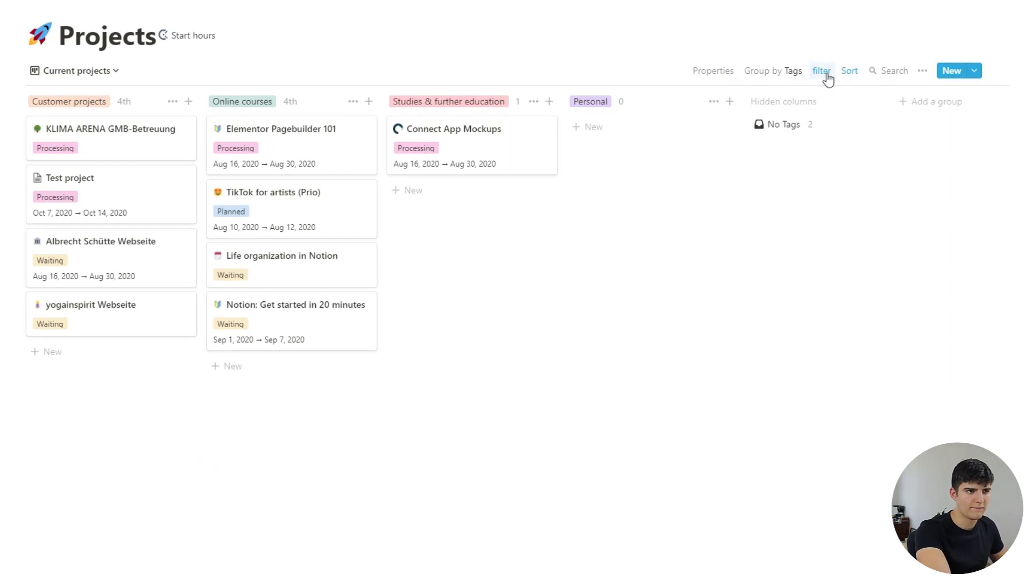
click(820, 71)
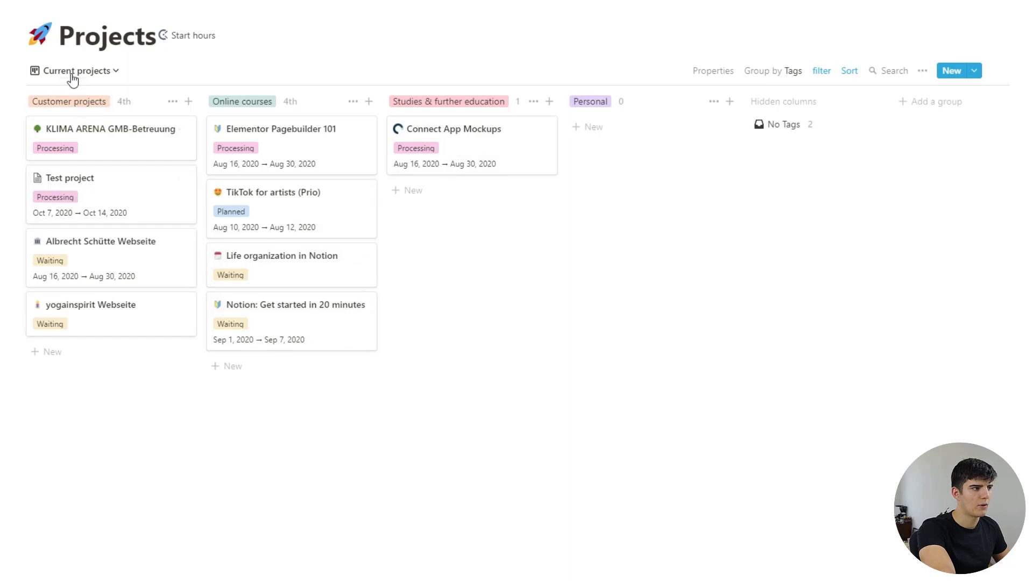
click(75, 71)
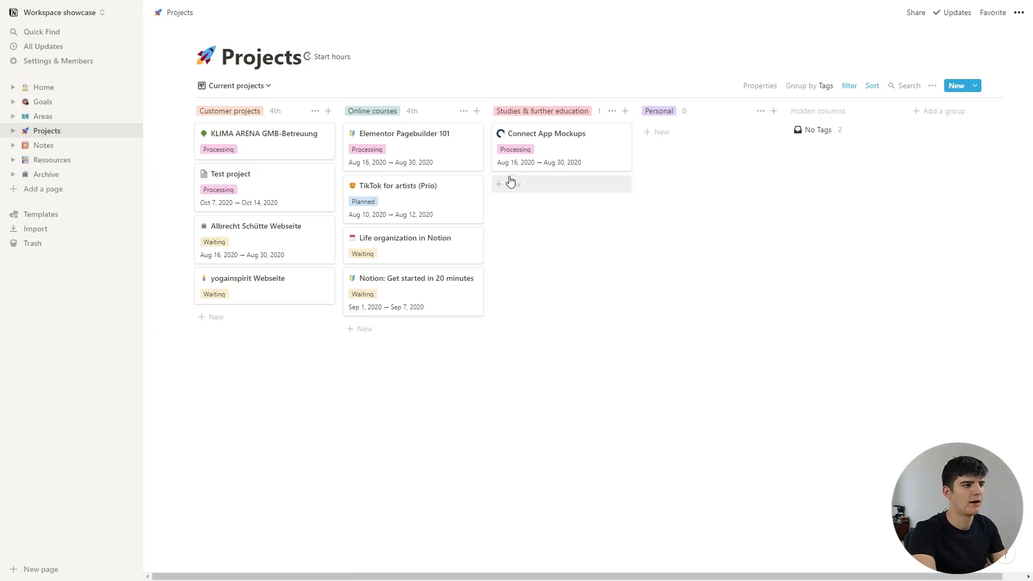
Open Connect App Mockups from Studies & further education and scroll through its goals, notes and subpages
click(547, 133)
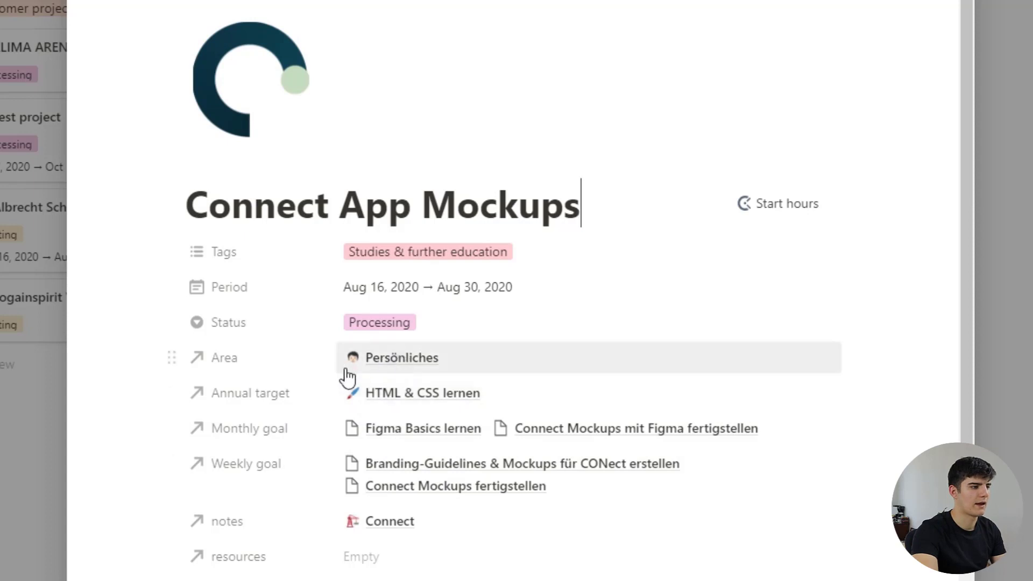
scroll(down, 3)
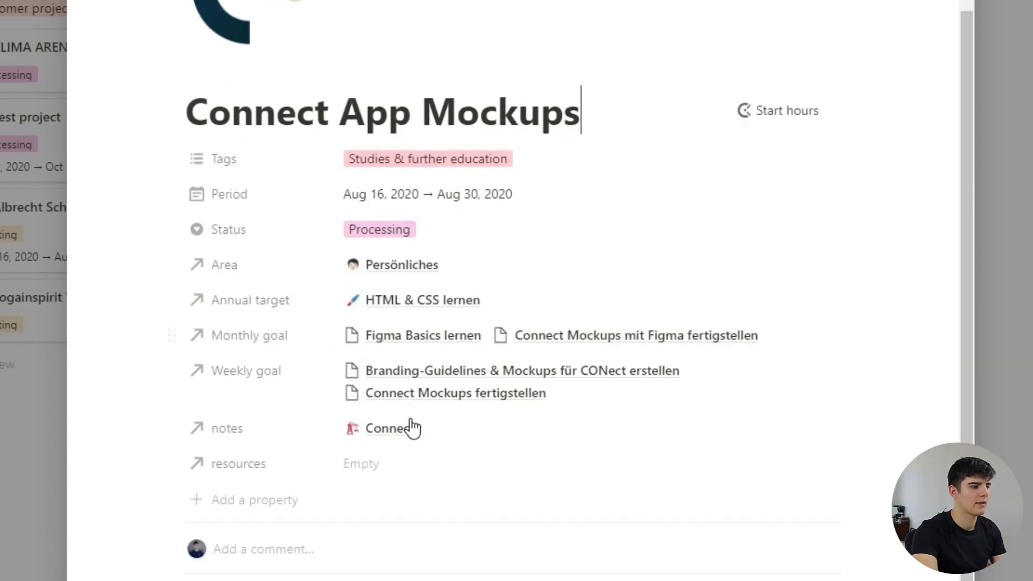
scroll(down, 3)
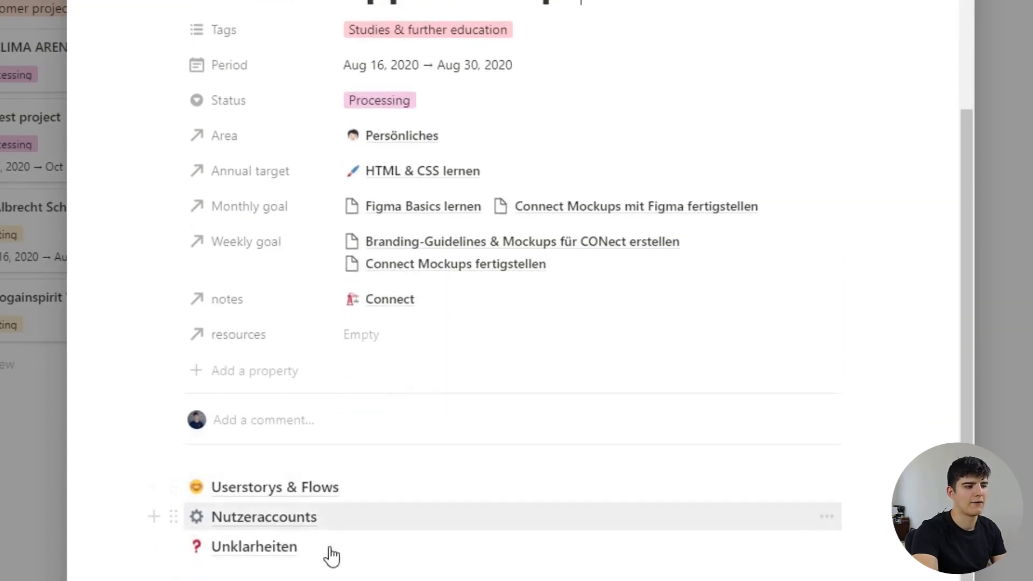
mouse_move(362, 545)
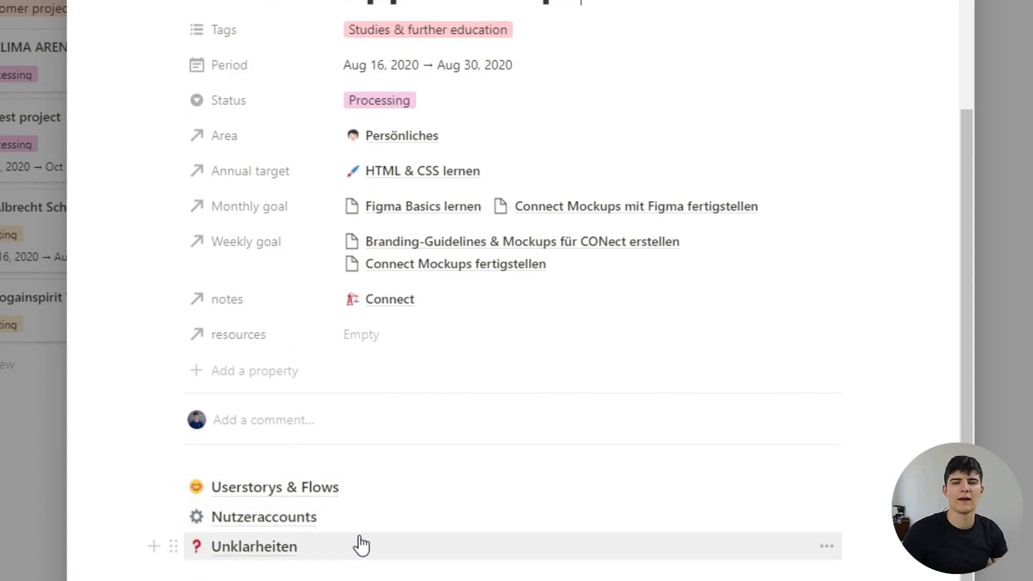